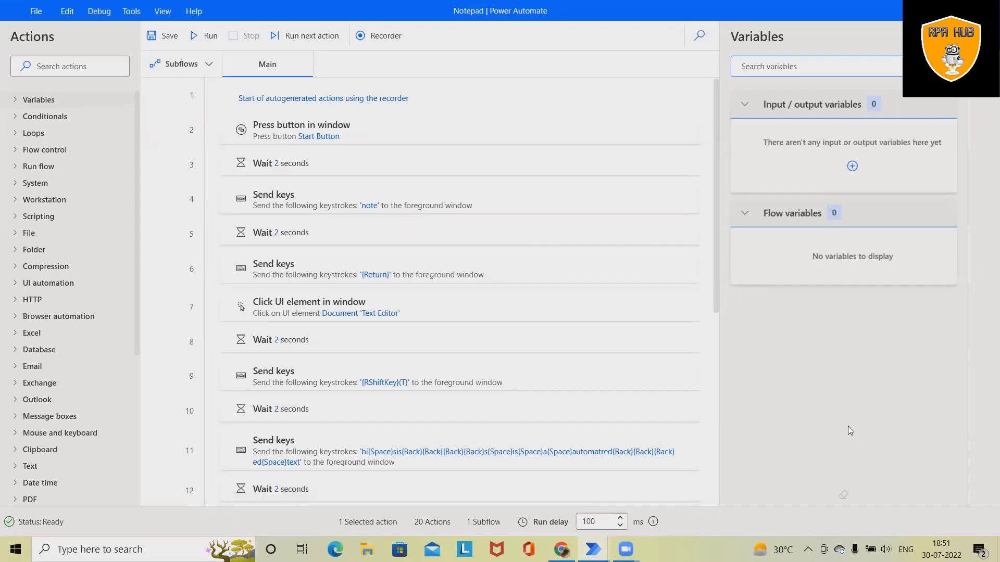
mouse_move(295, 221)
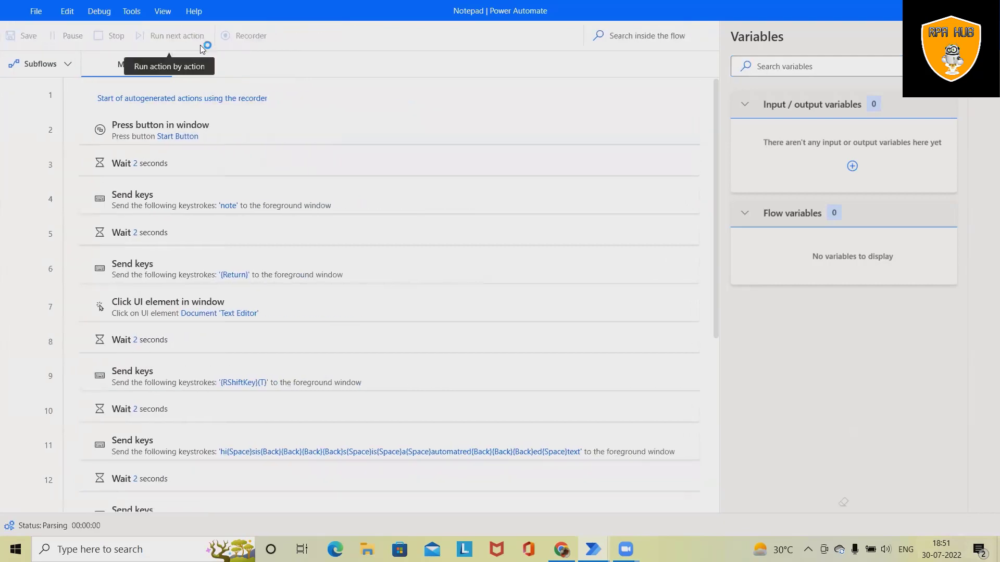
Run the recorded flow so Notepad receives "This is a automated text".
click(177, 35)
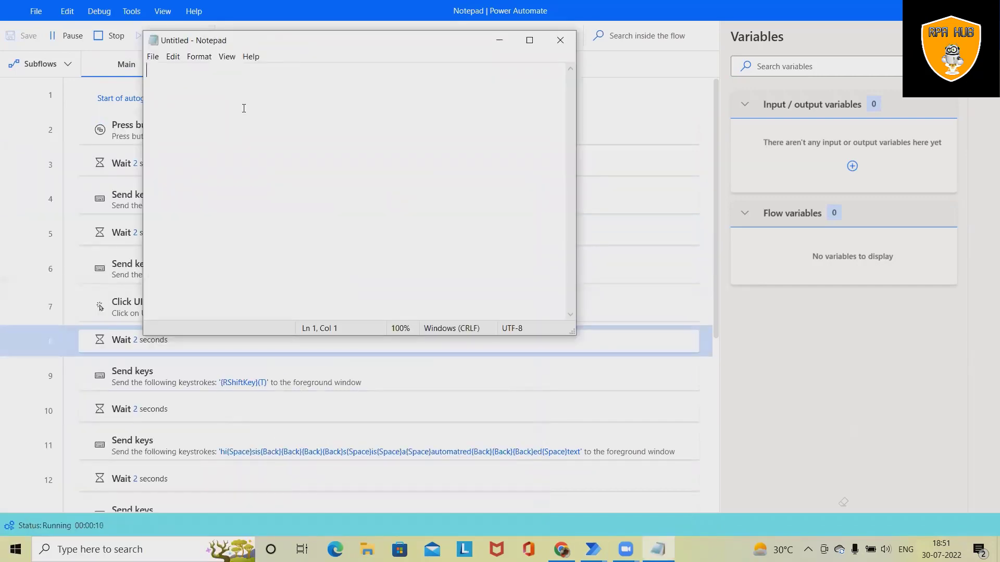
text(T)
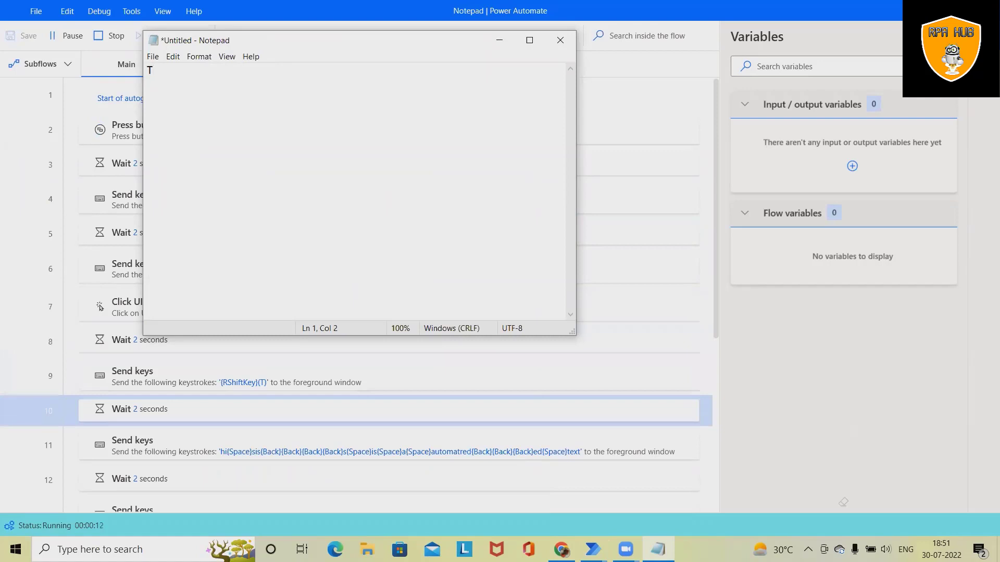
text(This is a automated text)
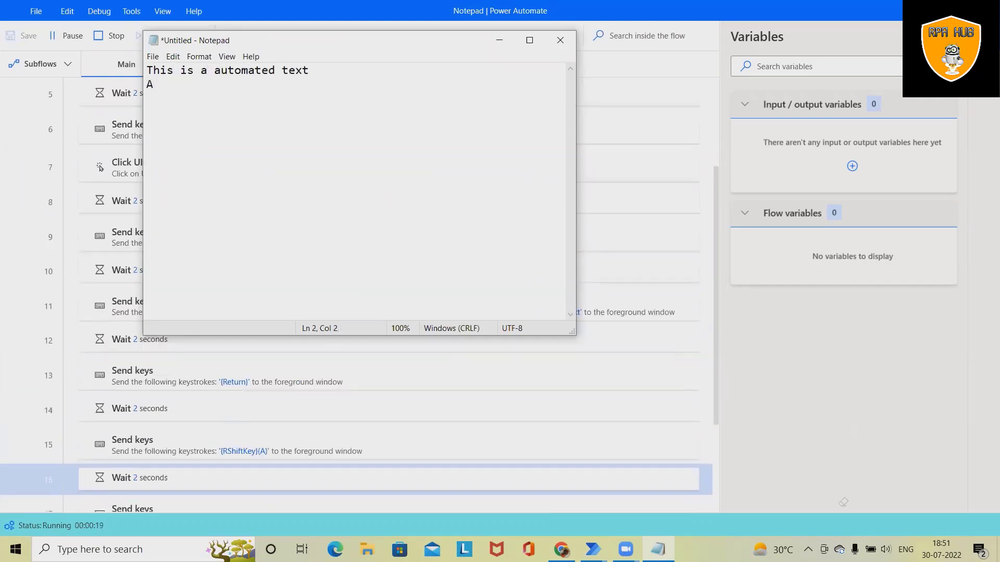
click(198, 57)
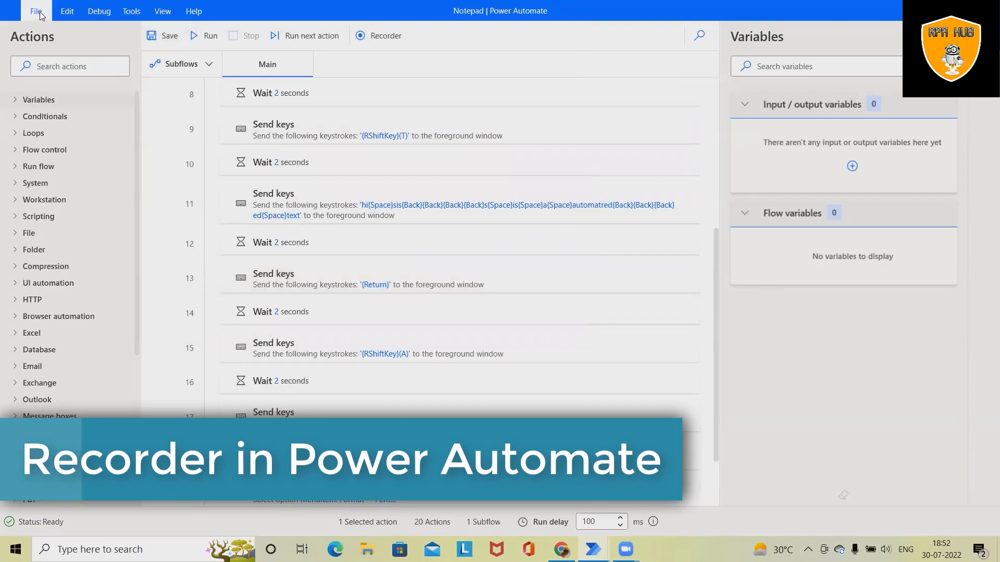
Close the flow designer and return to the My flows list.
click(35, 11)
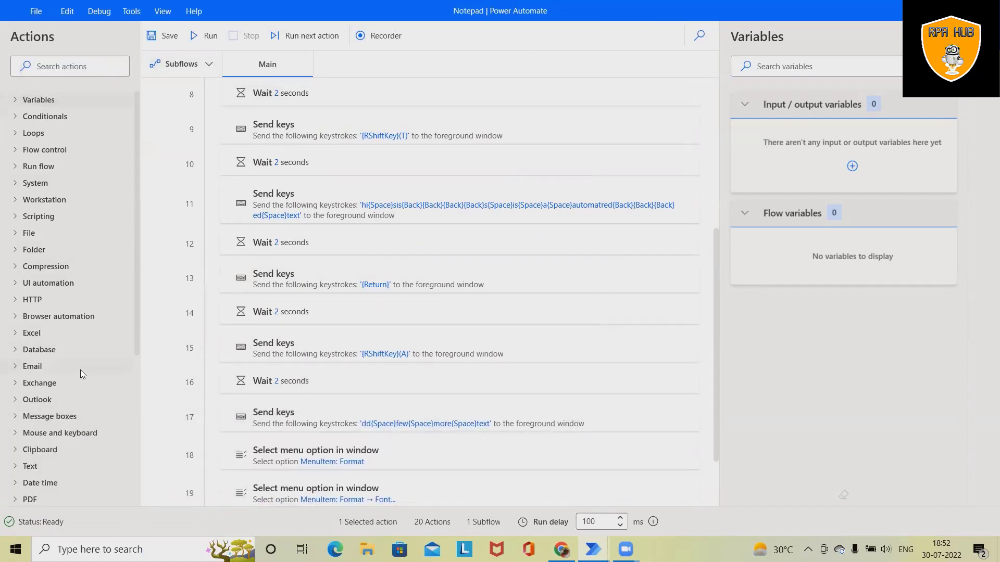
click(35, 10)
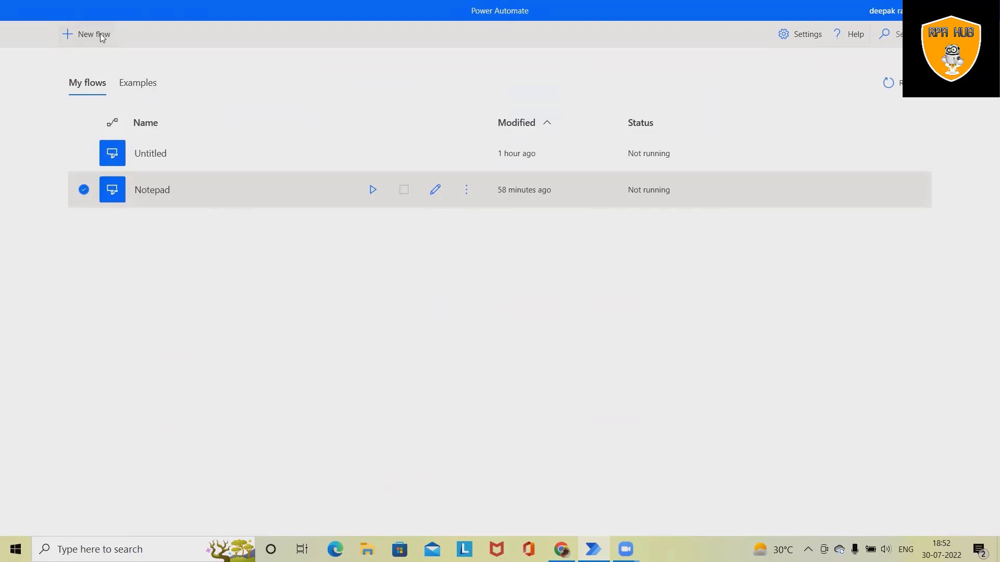
Create a new flow named Notepad_Automate and load it in the designer.
click(93, 33)
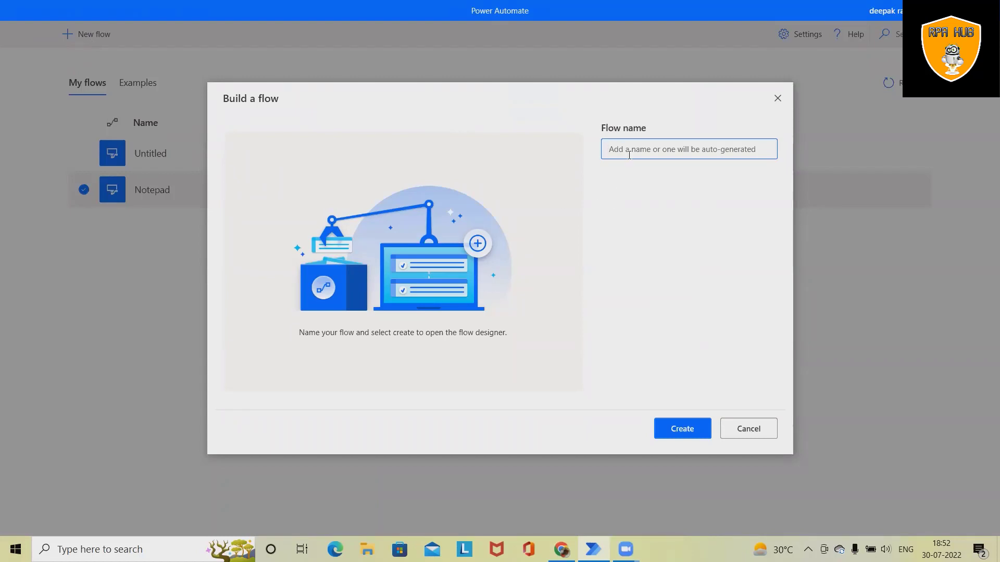
text(Note)
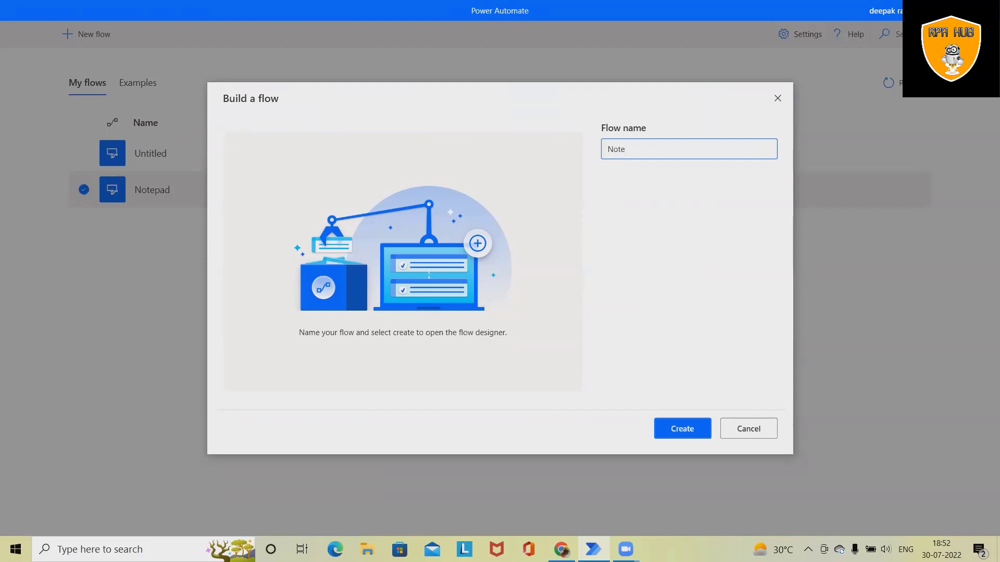
text(Notepad_A)
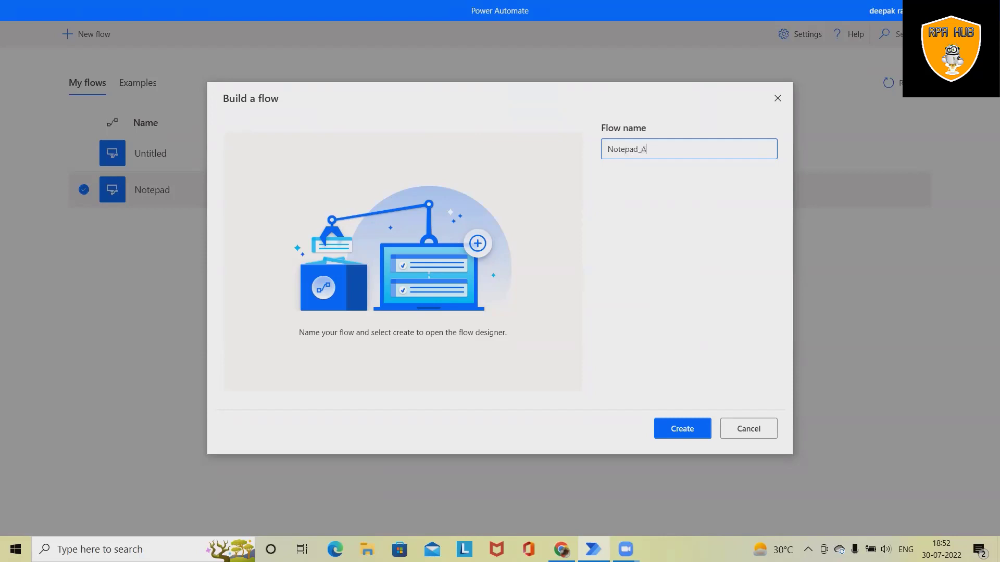
click(681, 428)
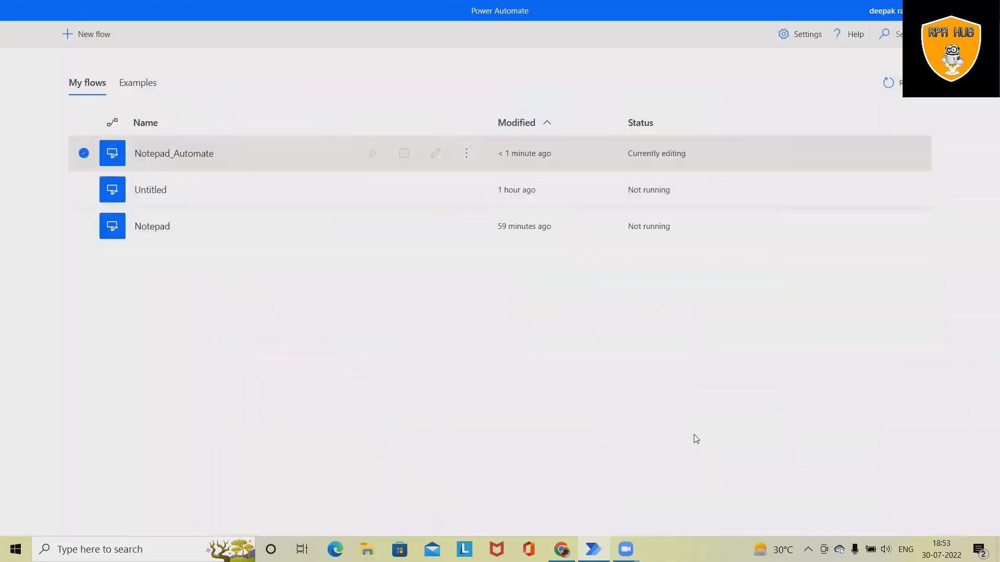
double_click(174, 153)
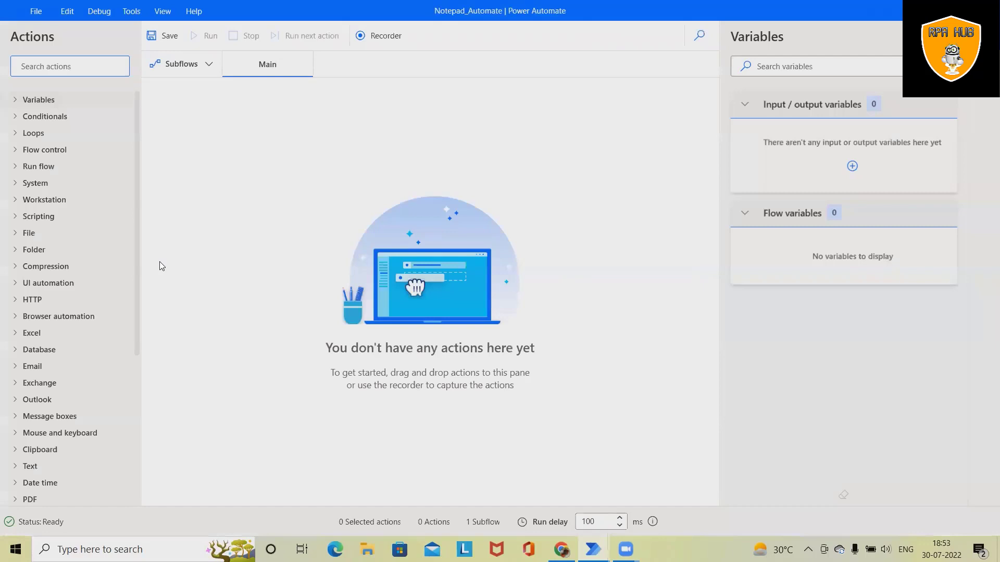
mouse_move(153, 251)
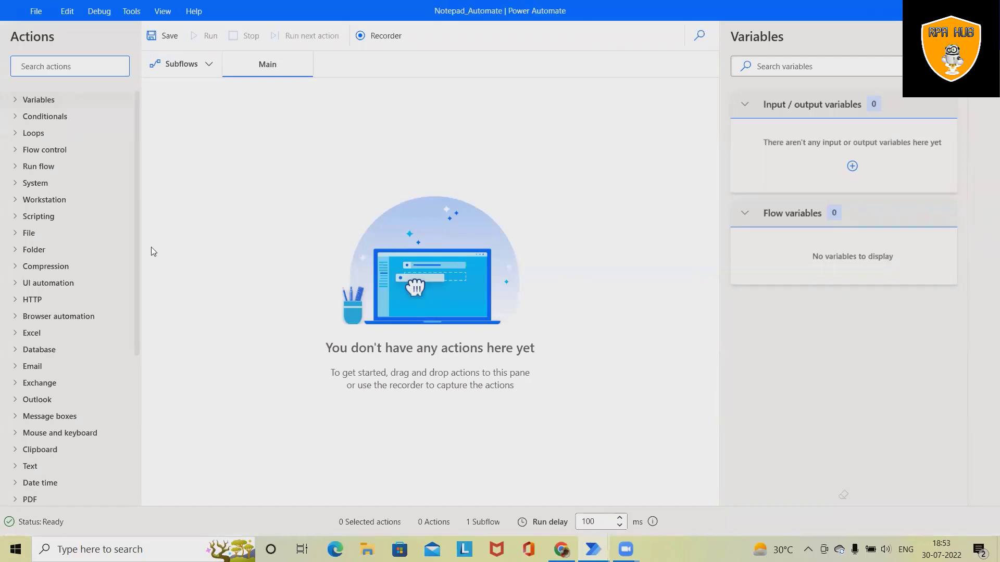
mouse_move(50, 160)
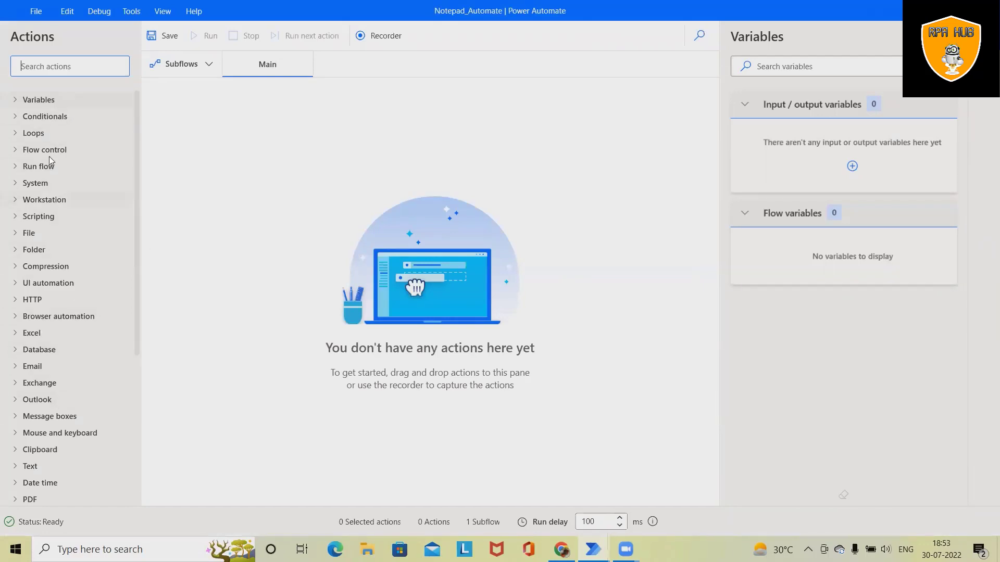
mouse_move(38, 100)
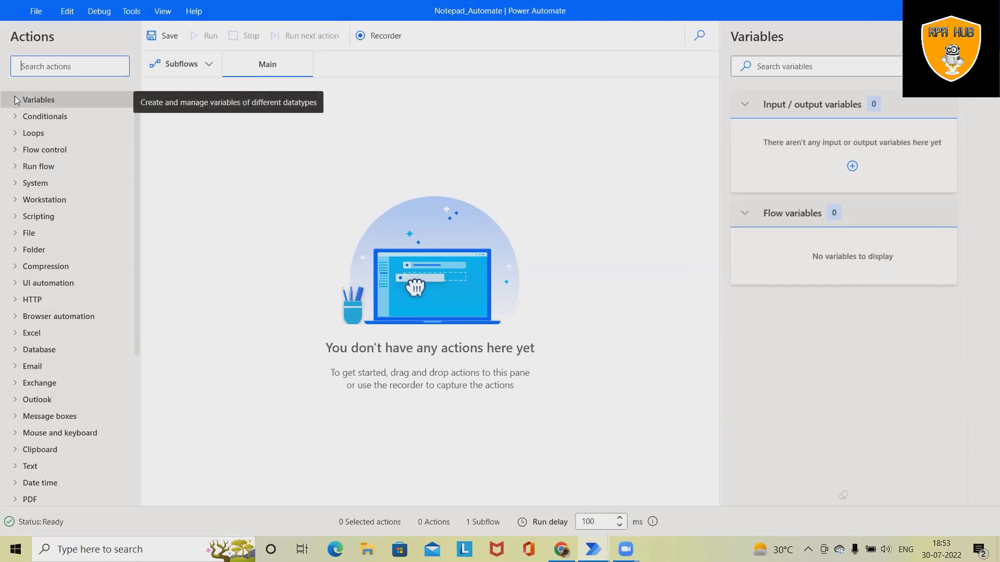
mouse_move(45, 149)
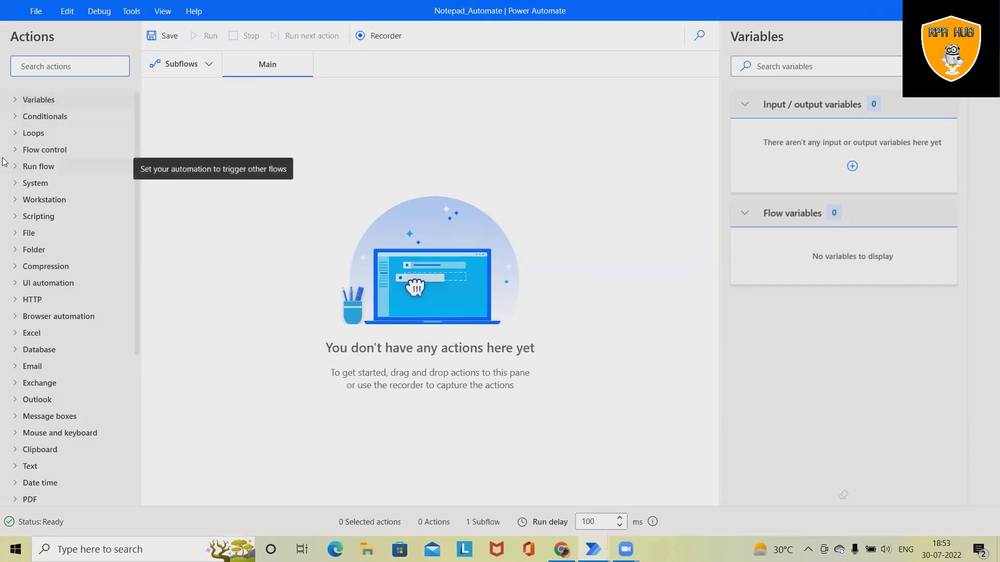
mouse_move(219, 361)
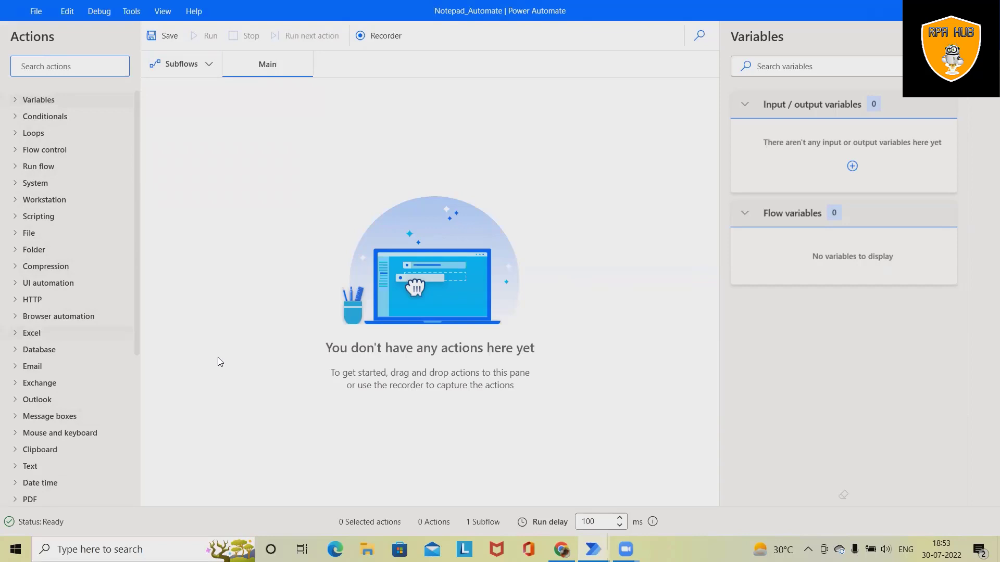
mouse_move(575, 245)
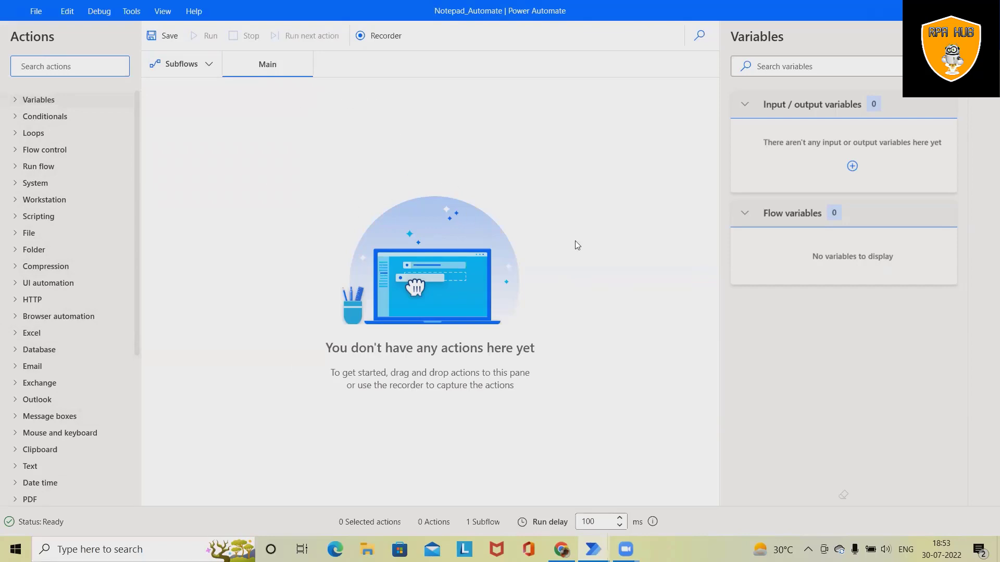
mouse_move(335, 294)
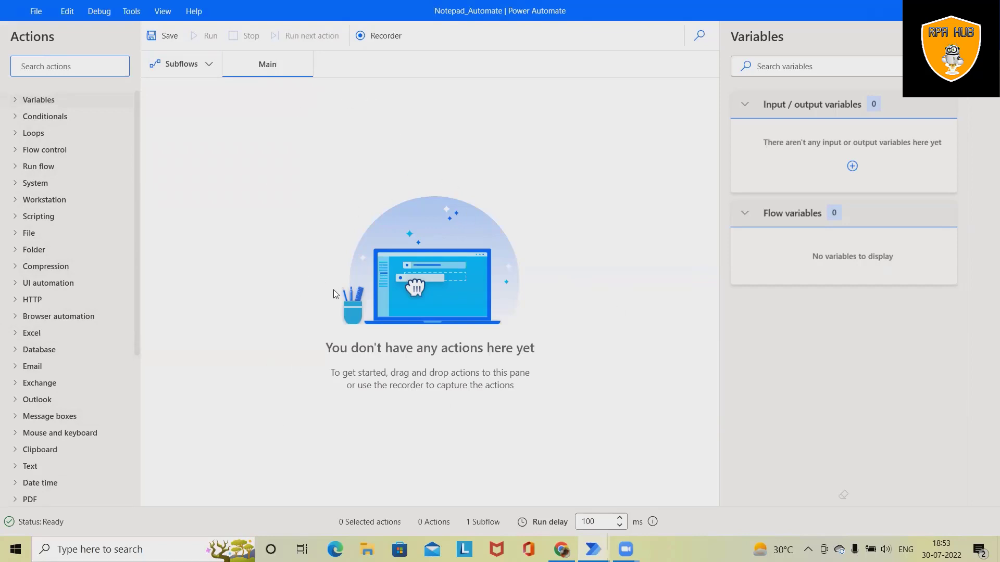
mouse_move(209, 35)
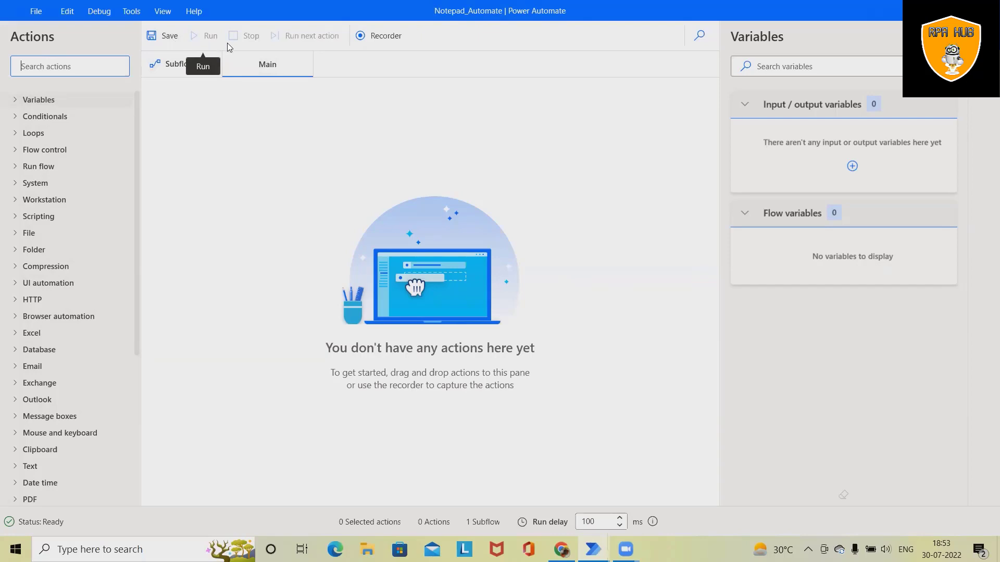
mouse_move(311, 35)
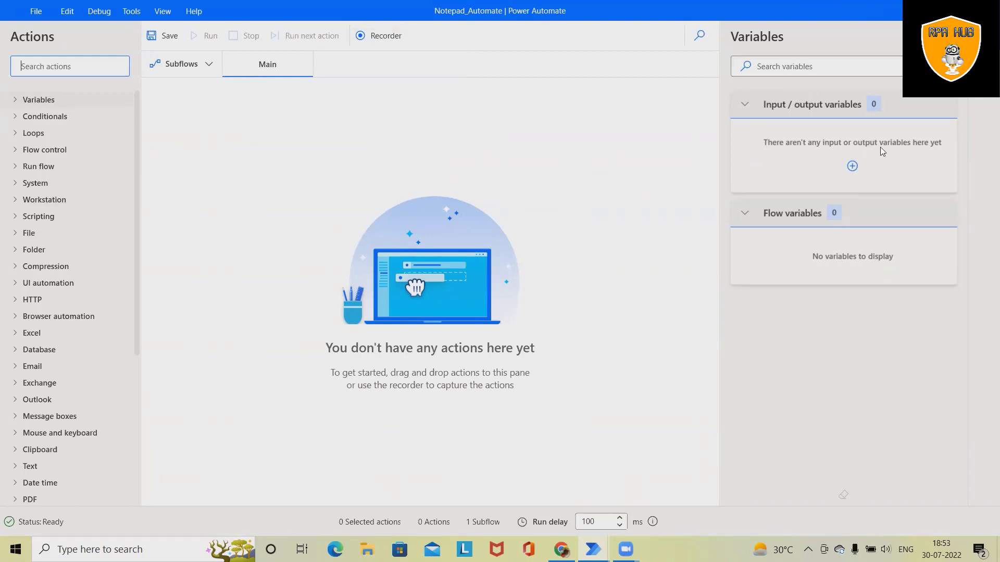
mouse_move(270, 524)
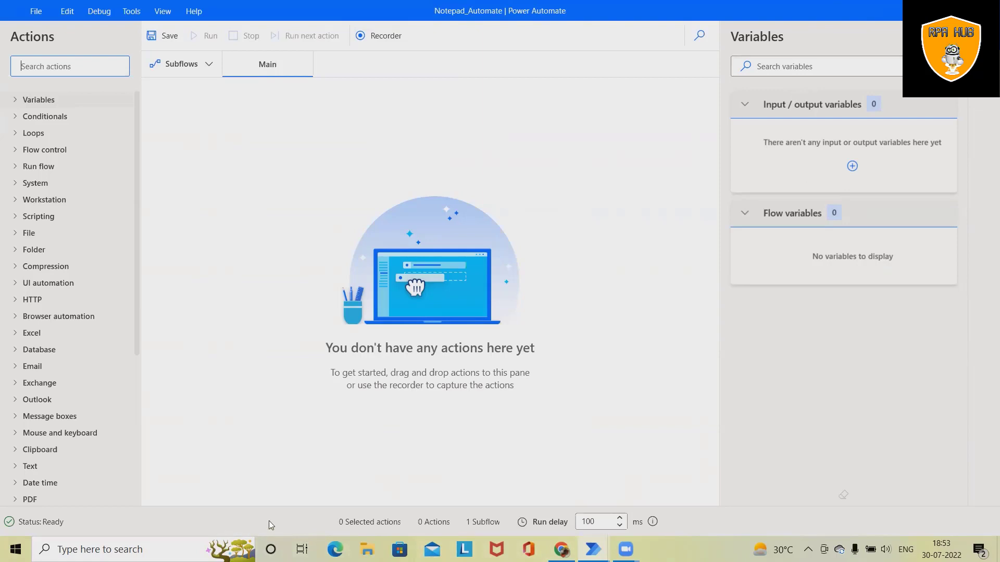
mouse_move(317, 527)
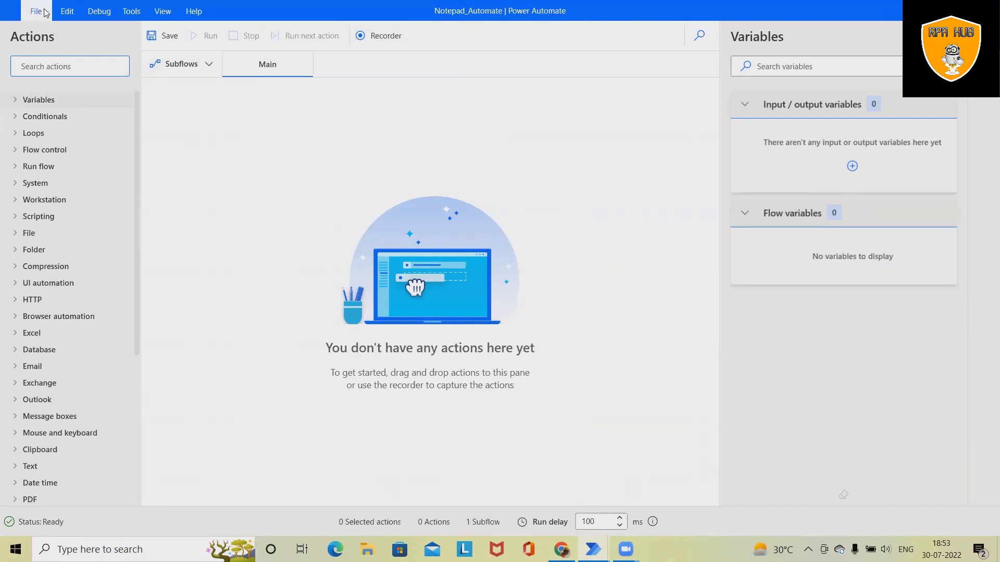
mouse_move(87, 27)
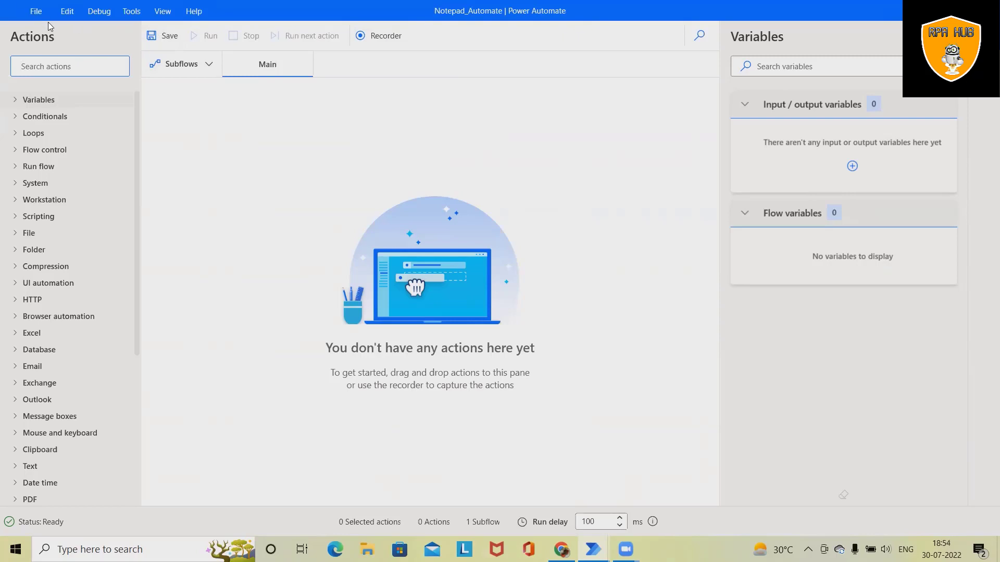
mouse_move(99, 11)
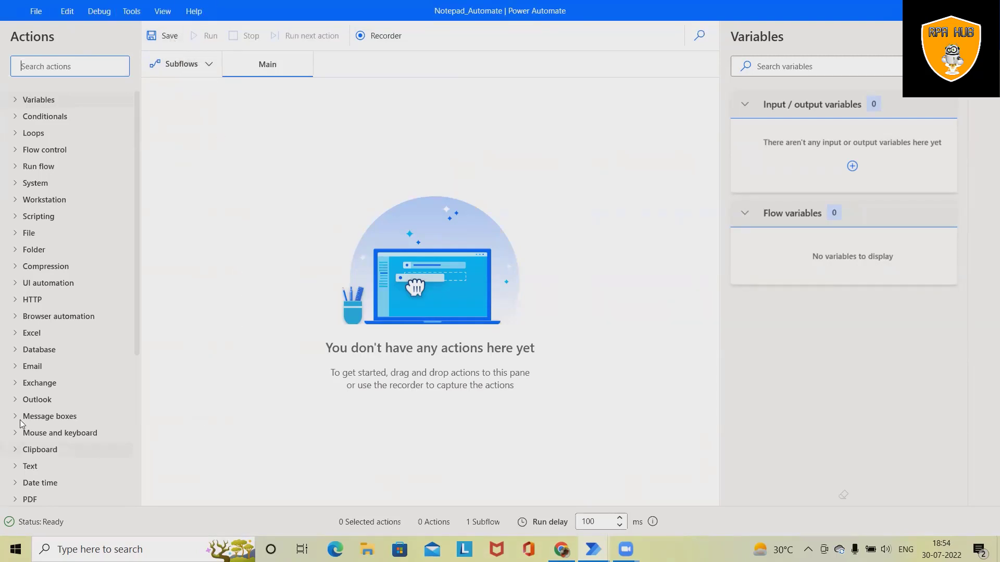
mouse_move(216, 111)
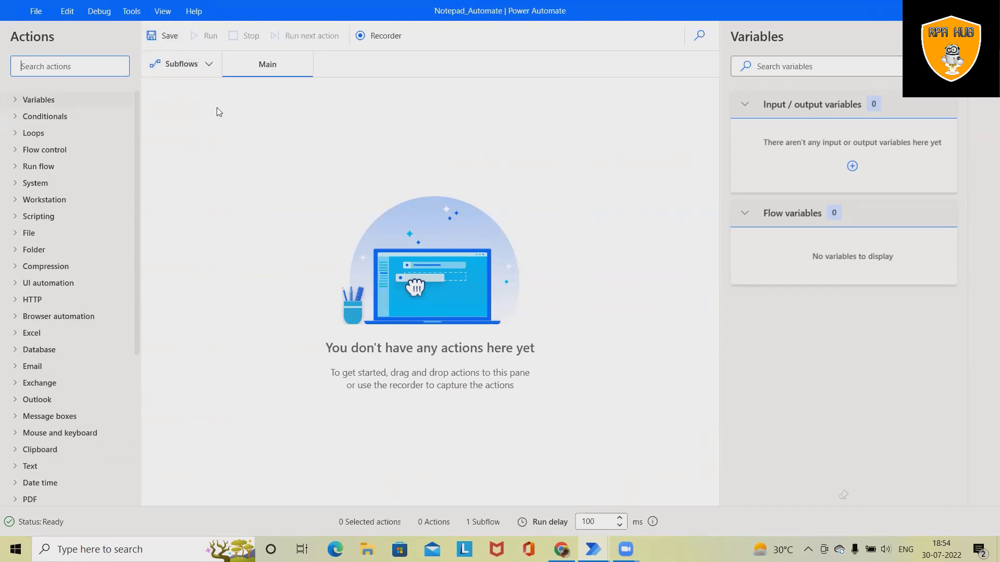
mouse_move(223, 117)
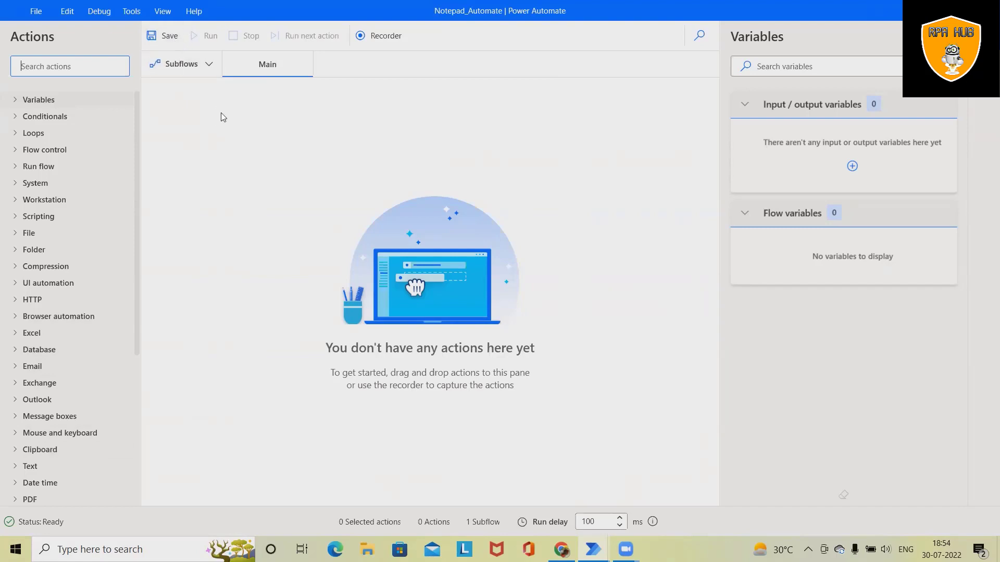
mouse_move(386, 36)
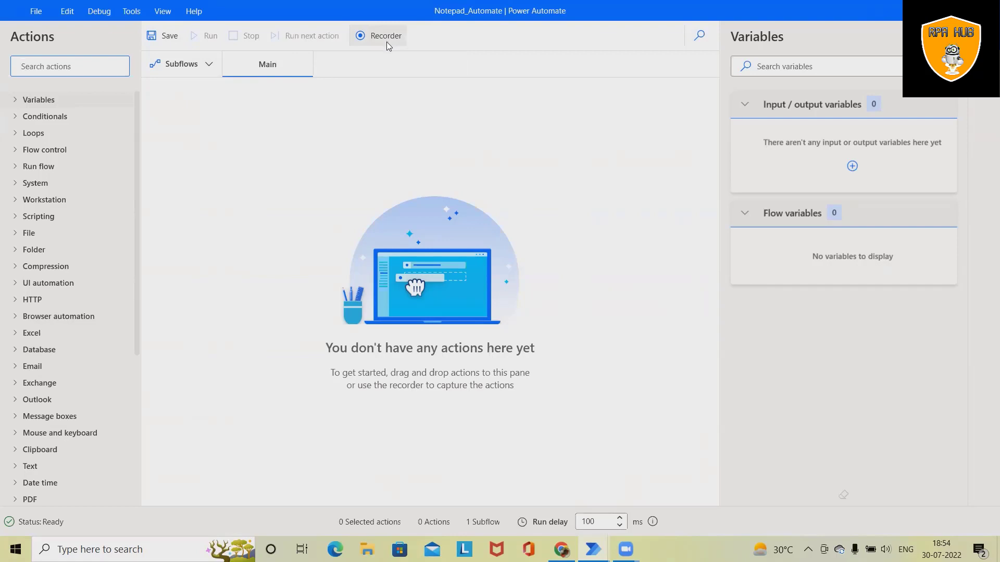
Launch the Recorder and begin capturing desktop actions for Notepad_Automate.
click(379, 35)
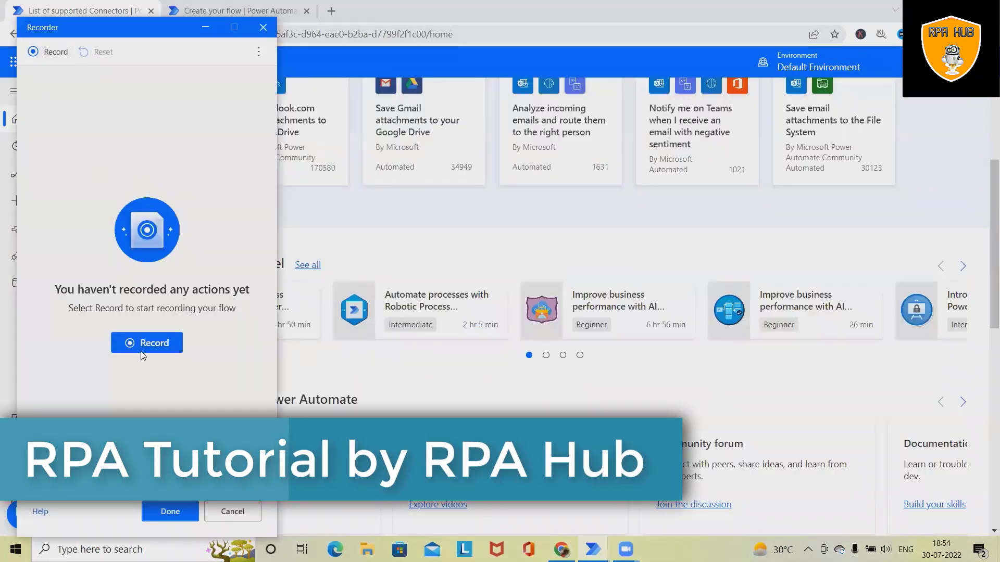
mouse_move(152, 342)
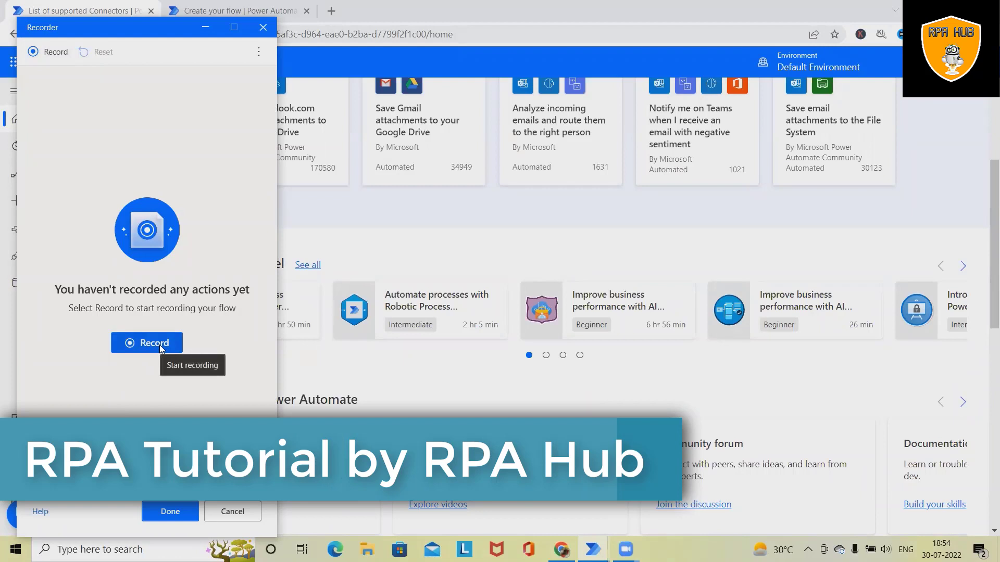
click(147, 343)
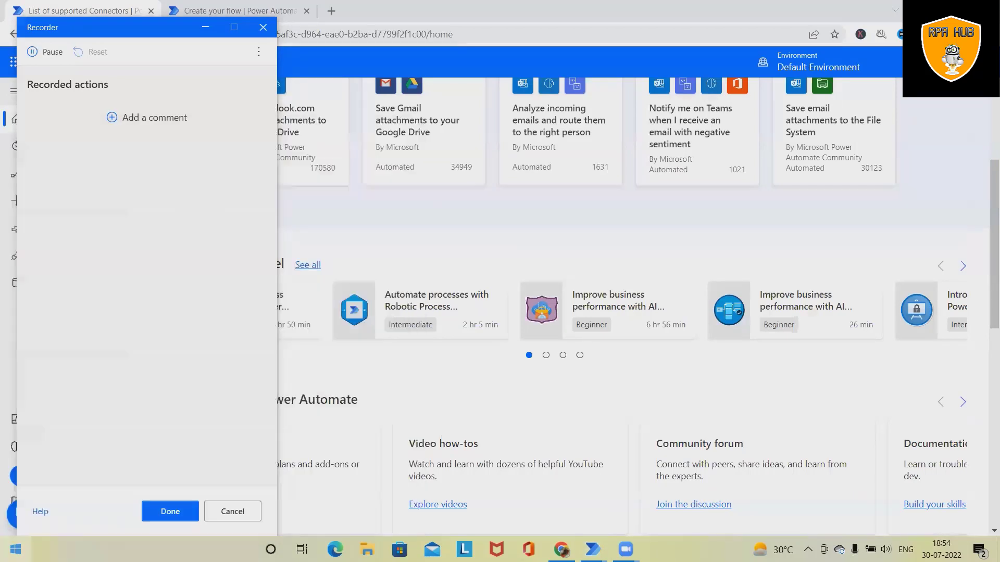
Launch Notepad via search and write "This is automated flow" and "Add more content".
text(note)
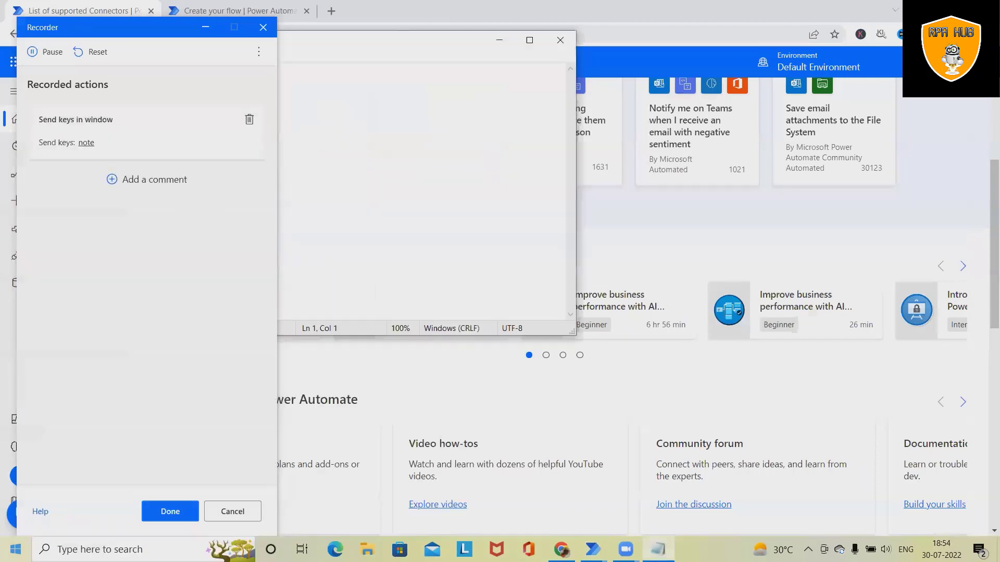
key(Return)
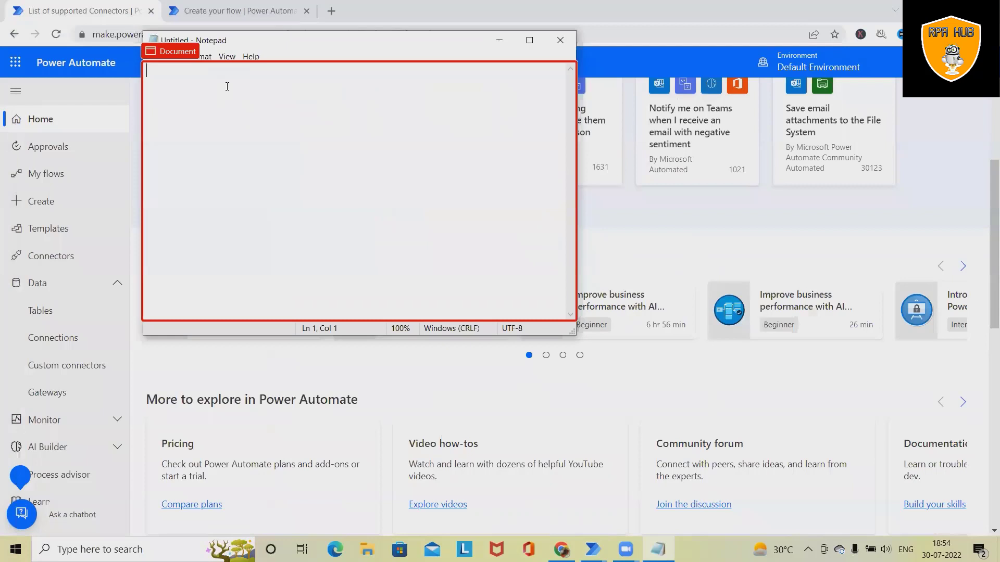
text(This)
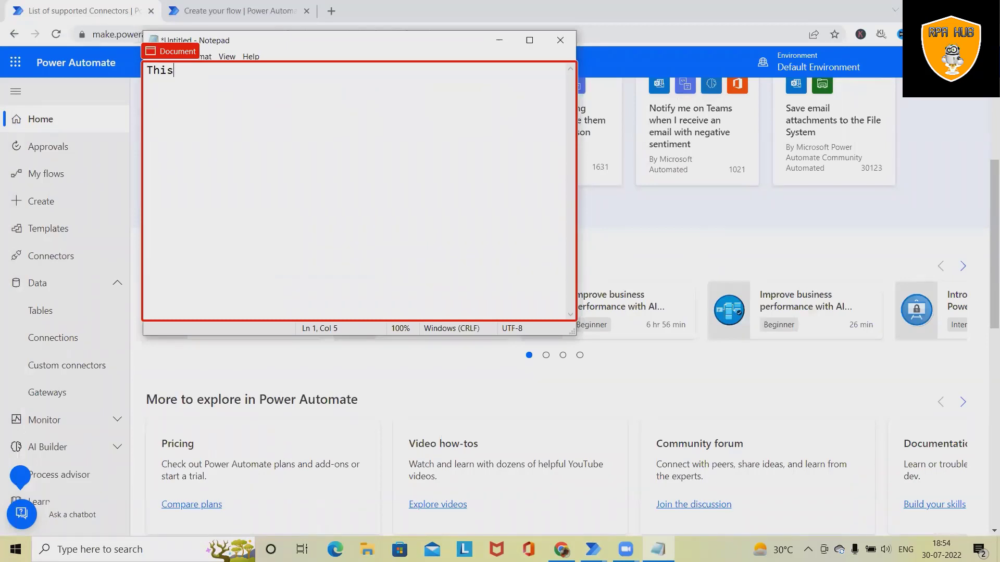
text(is au)
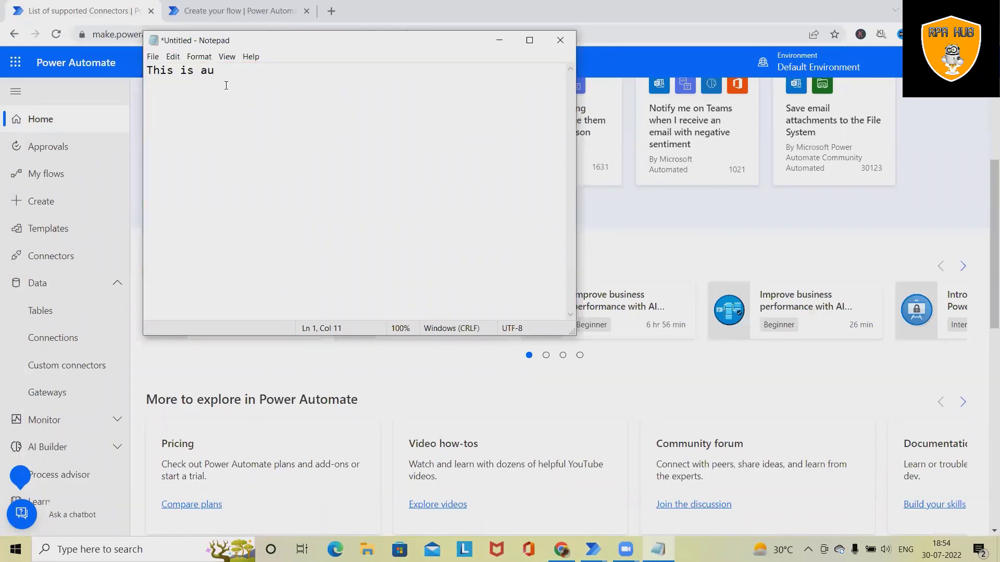
text(tomated fo)
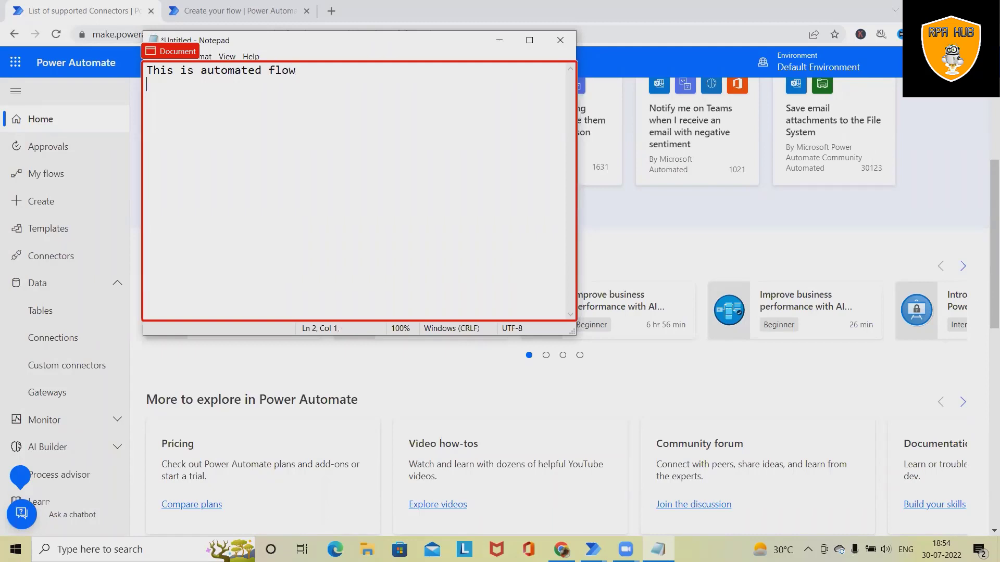
text(Add moe)
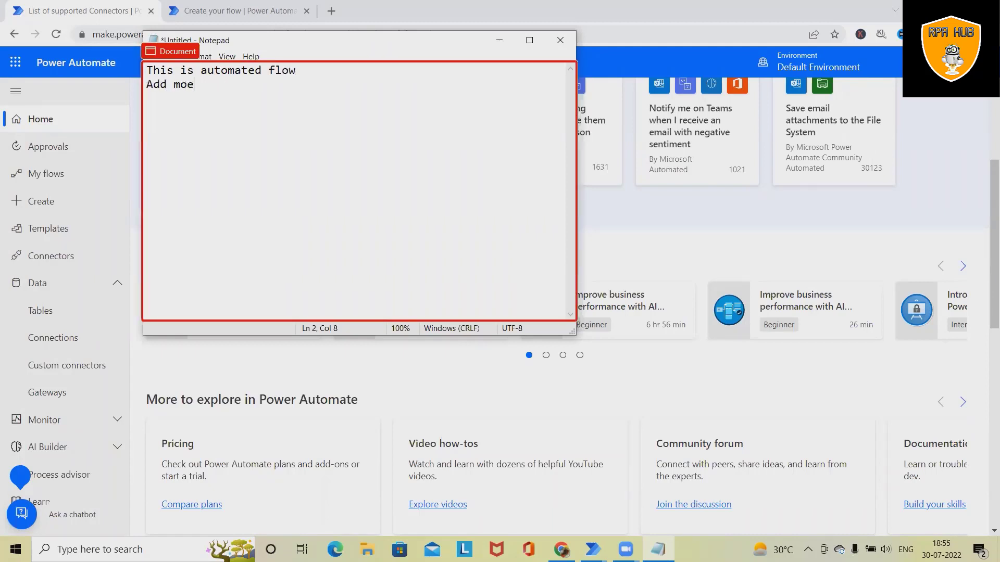
text(re con)
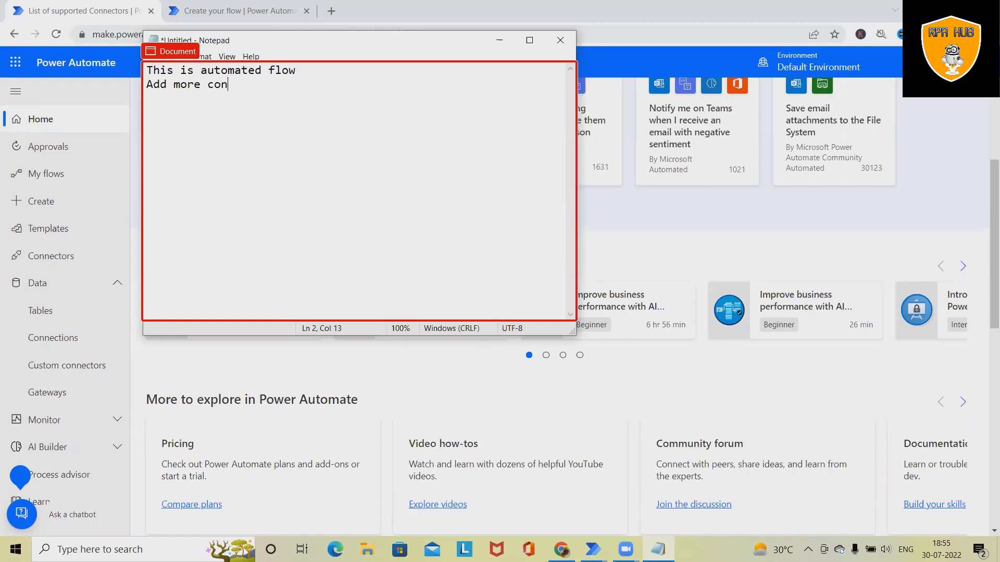
text(tent)
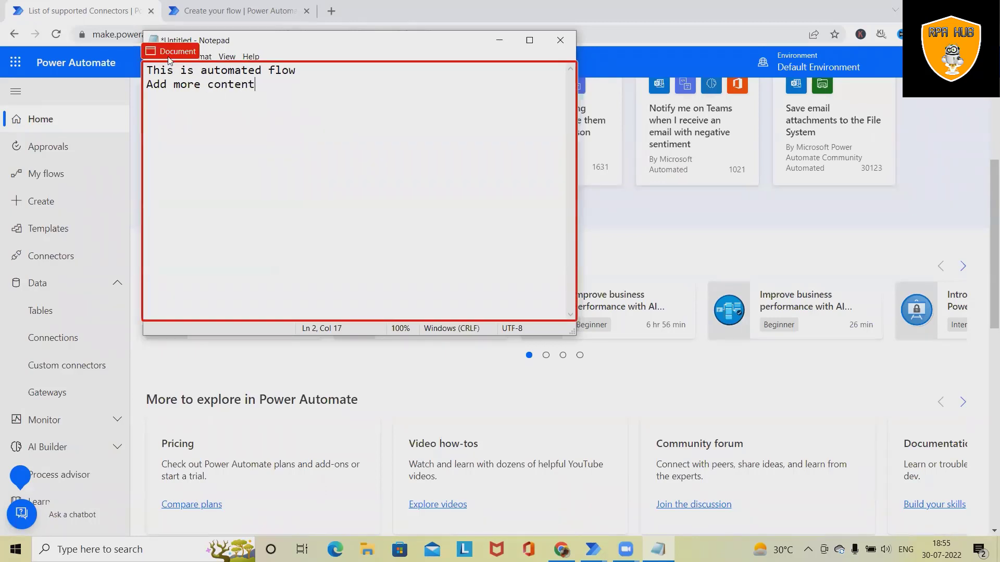
Apply the font settings from Format > Font and confirm with OK.
click(198, 56)
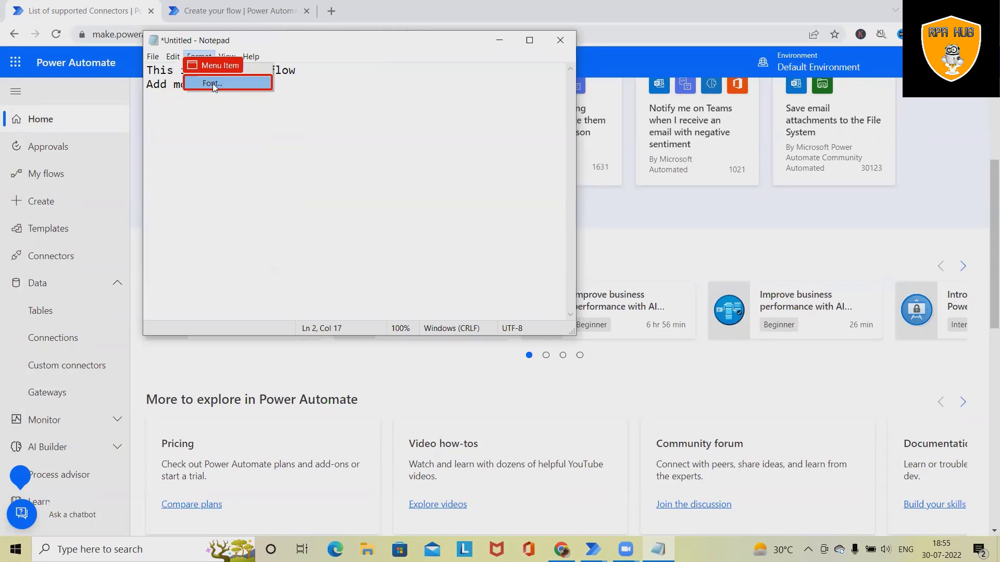
click(213, 84)
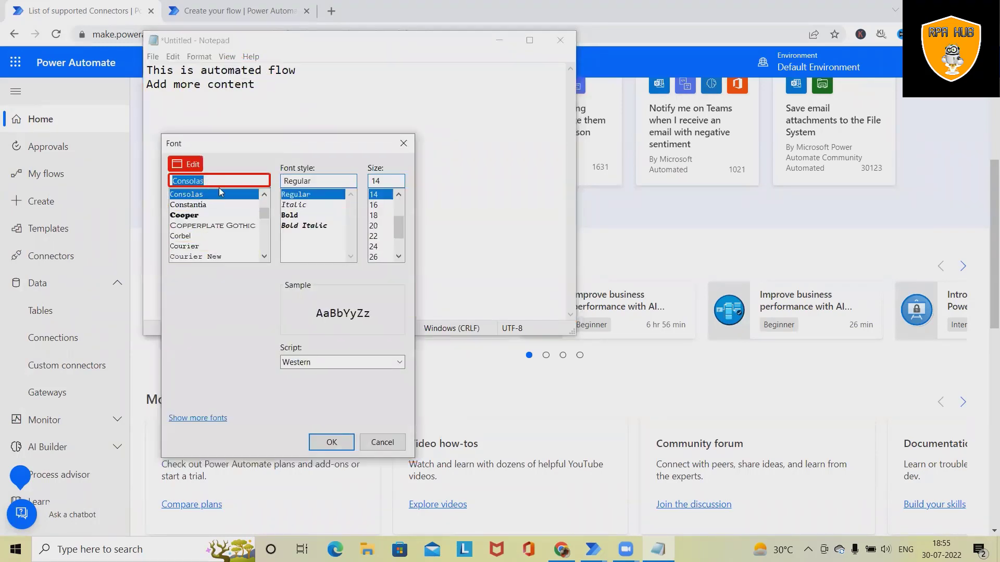
click(331, 442)
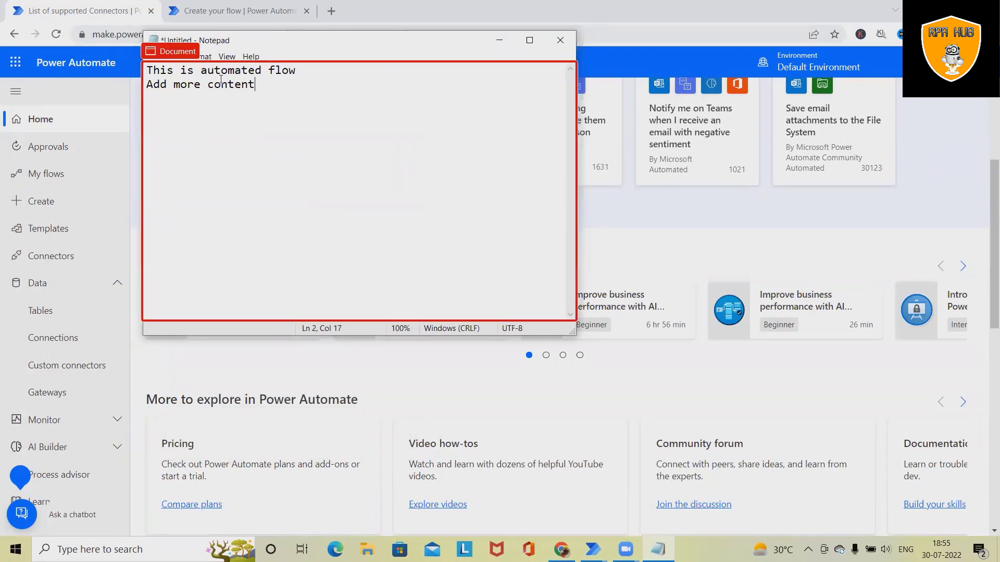
mouse_move(231, 115)
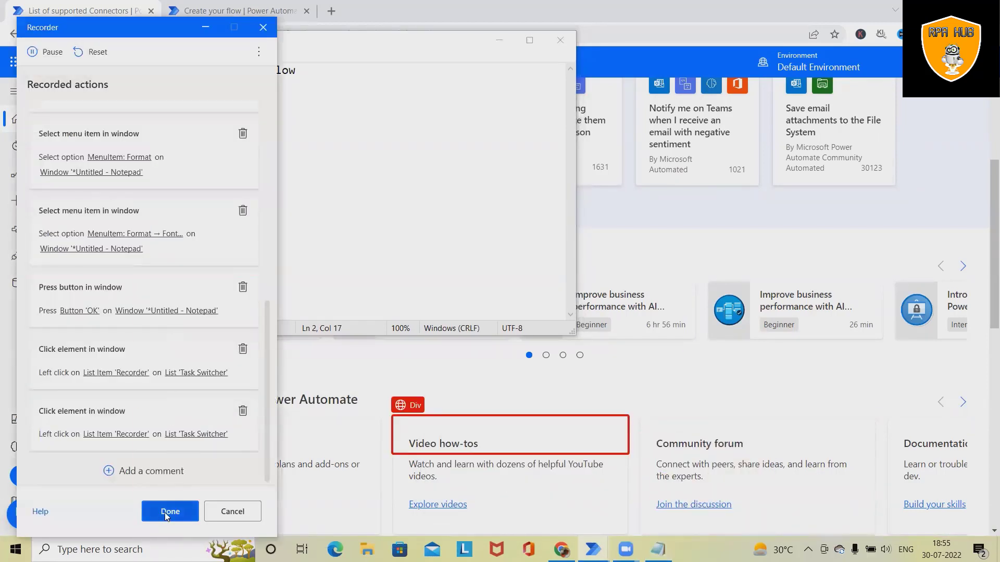
Finish recording so the 21 captured Notepad actions are inserted into the flow.
click(168, 511)
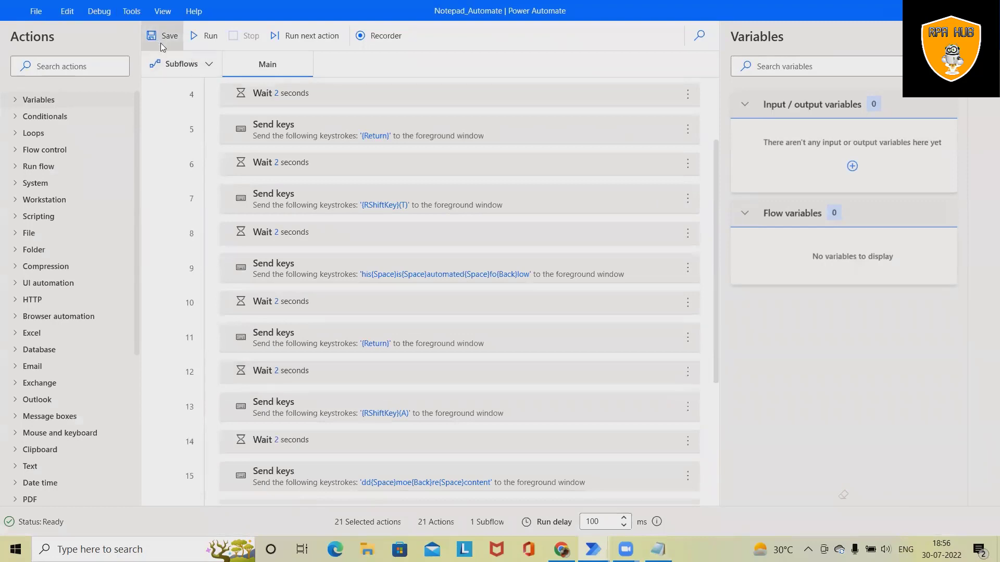
Save Notepad_Automate and start running its recorded actions.
click(164, 35)
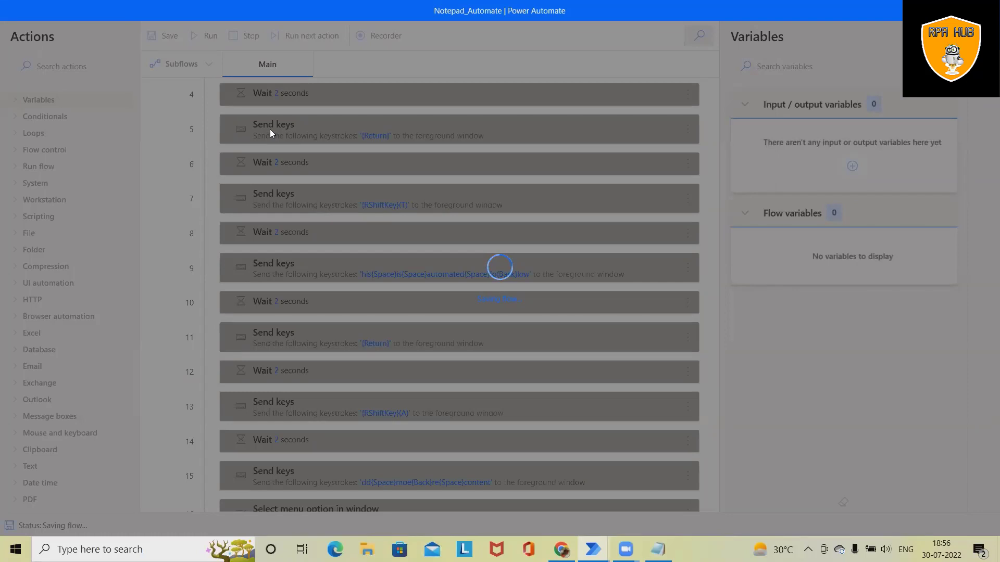
click(169, 35)
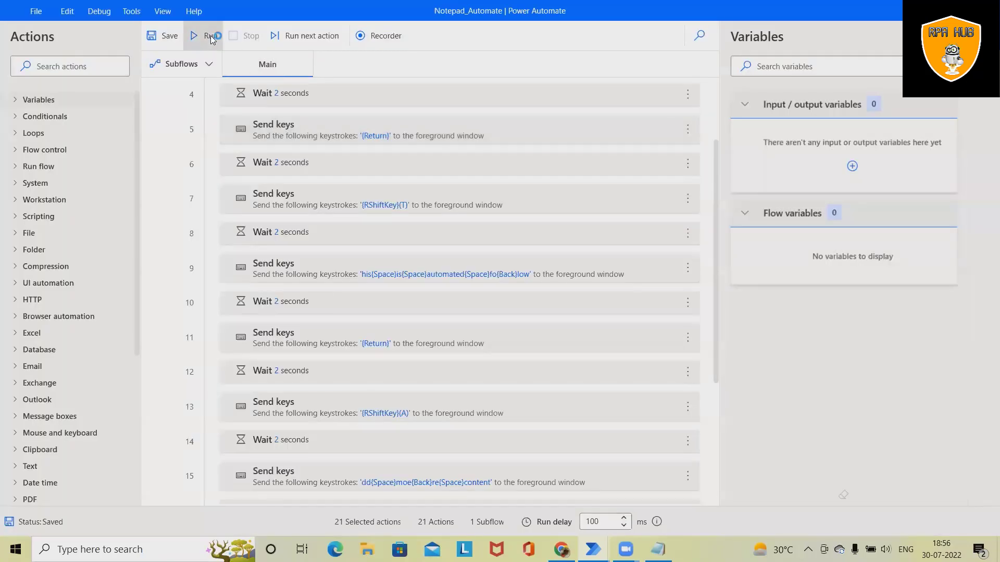
click(206, 36)
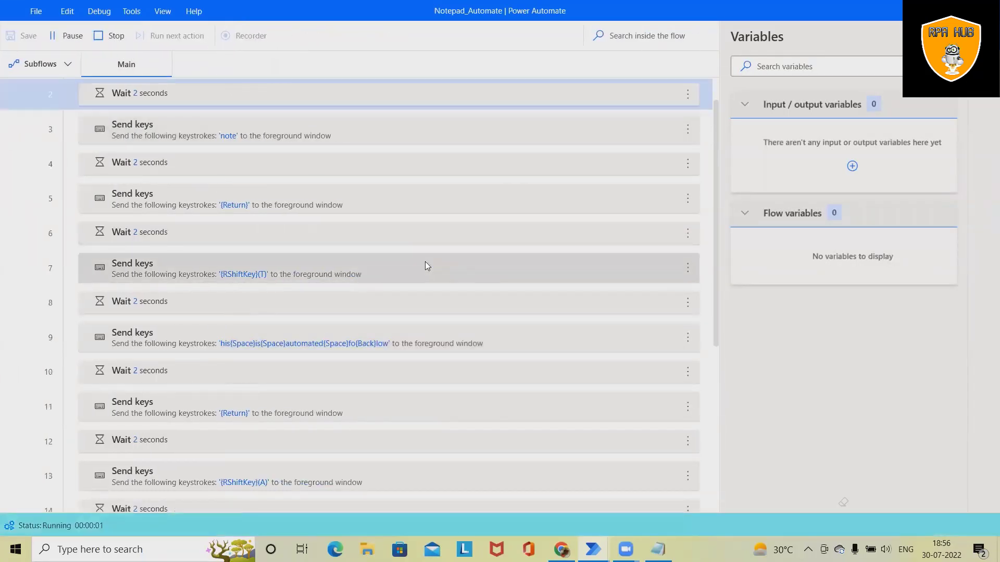